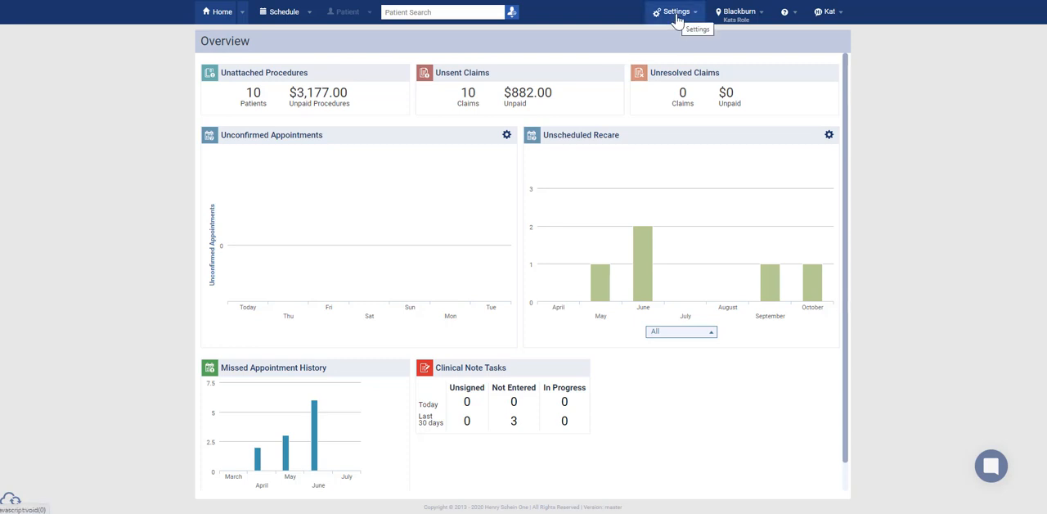
- Open the Settings menu and choose Patient Forms under Location
{"action": "left_click", "coordinate": [675, 11]}
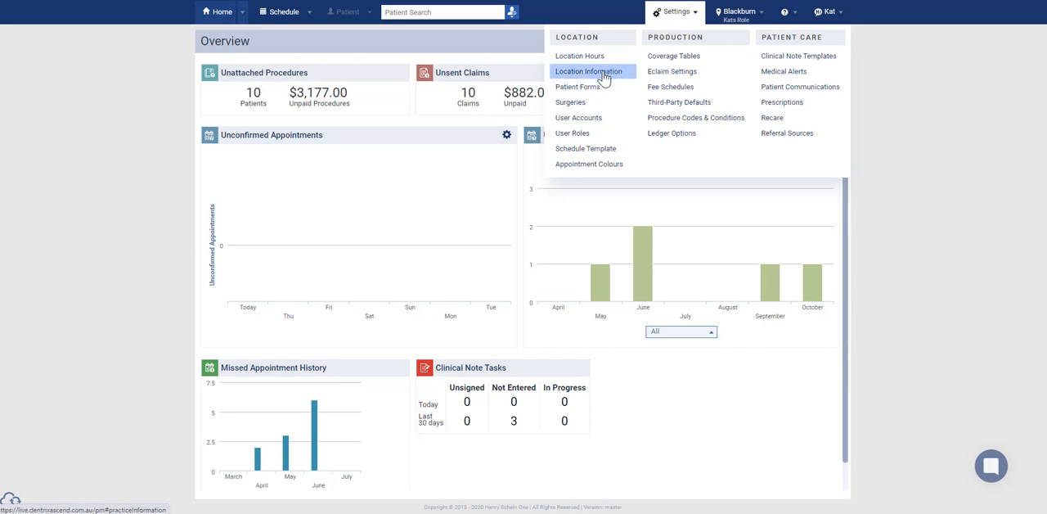
{"action": "mouse_move", "coordinate": [578, 86]}
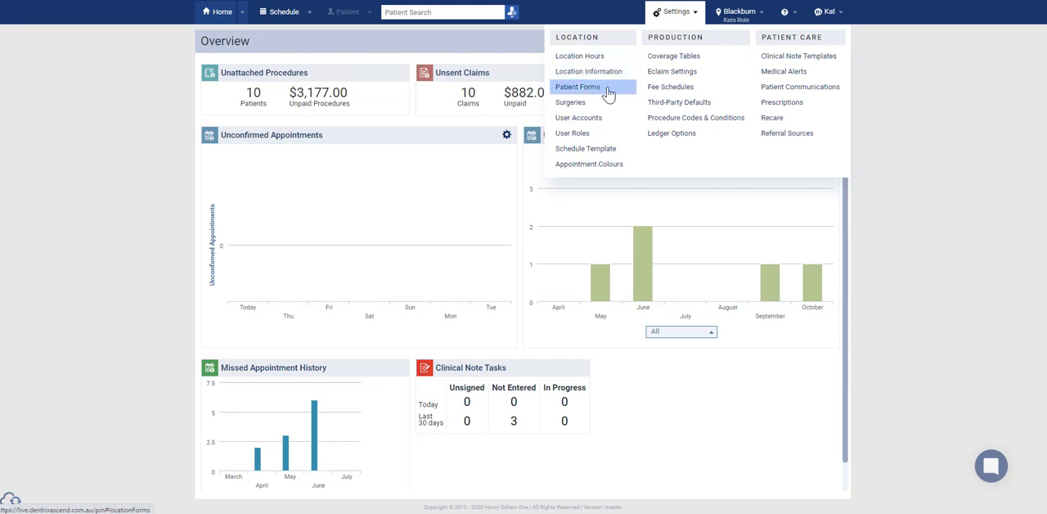
{"action": "left_click", "coordinate": [578, 87]}
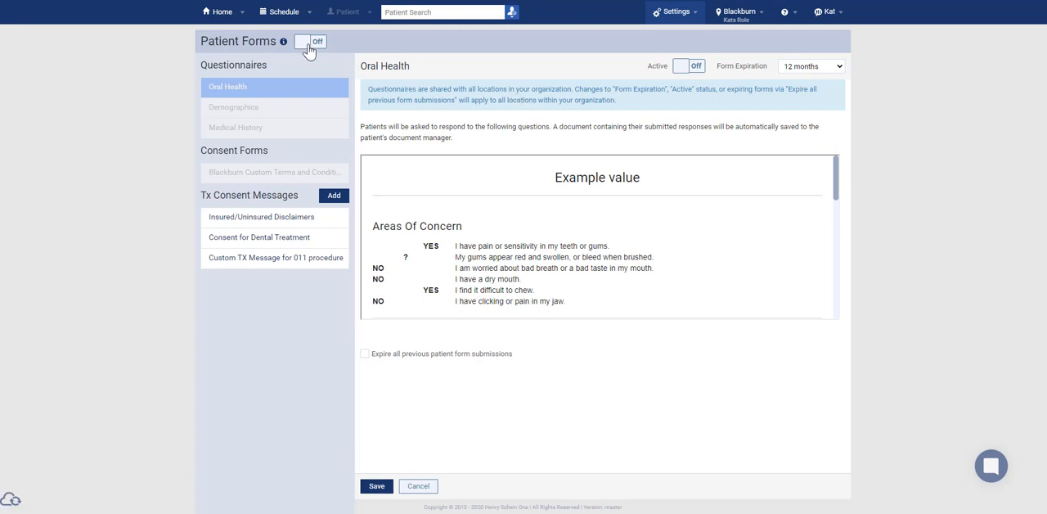
- Switch the Patient Forms toggle beside the heading from Off to On
{"action": "left_click", "coordinate": [310, 42]}
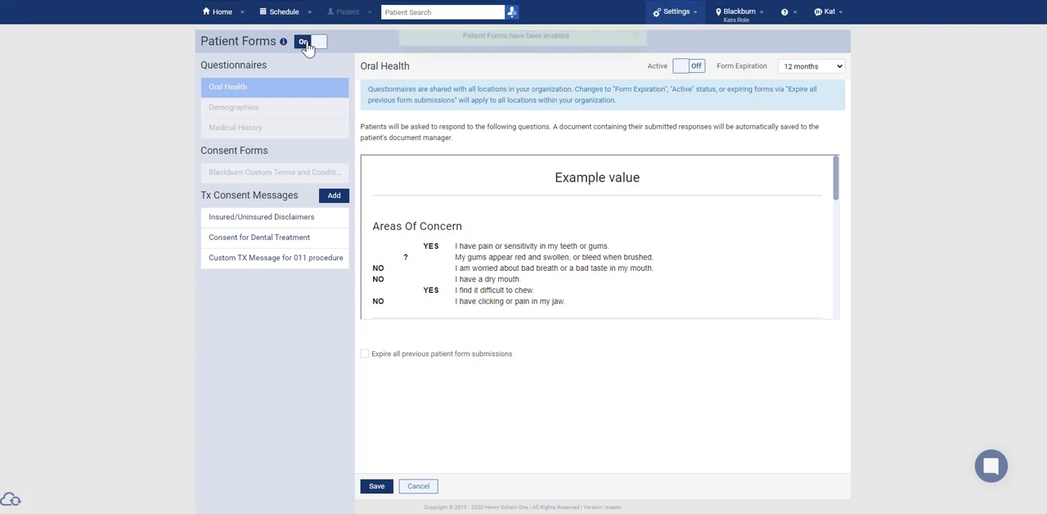
{"action": "left_click", "coordinate": [310, 42]}
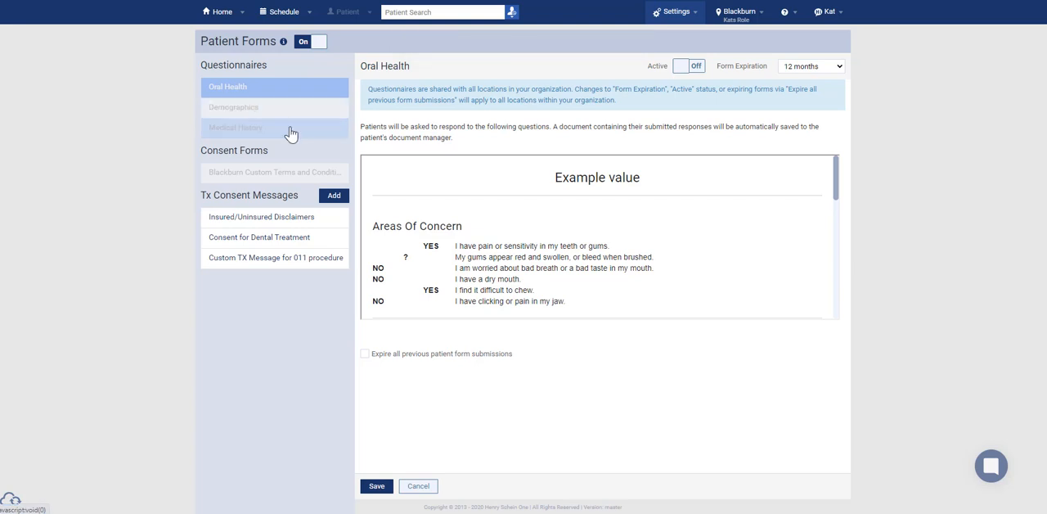
{"action": "mouse_move", "coordinate": [299, 98]}
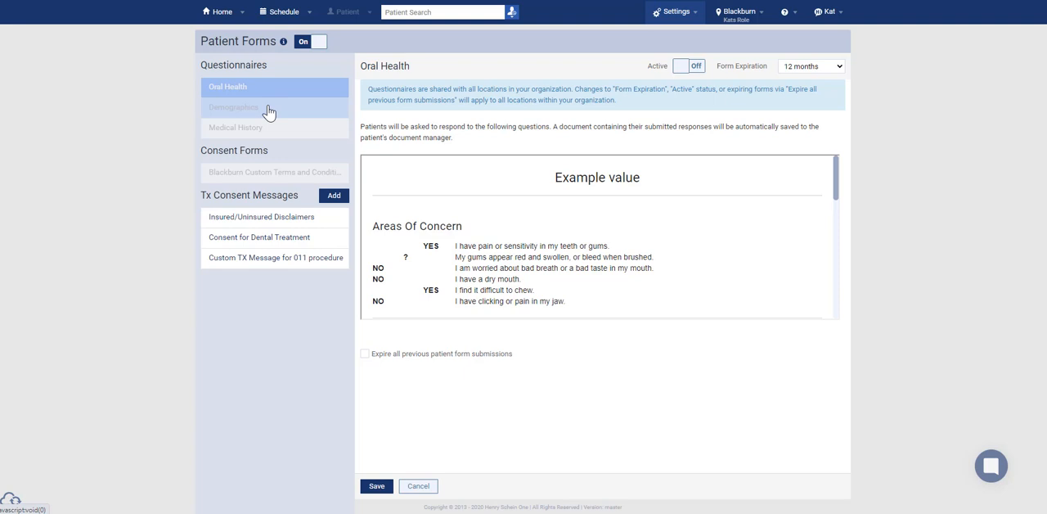
- Make the Medical History questionnaire active and save it
{"action": "left_click", "coordinate": [237, 127]}
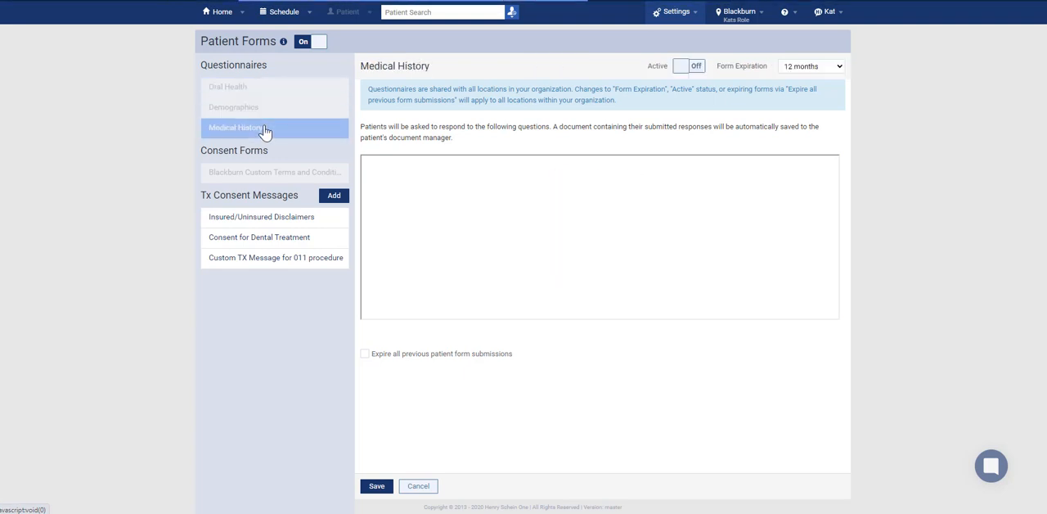
{"action": "left_click", "coordinate": [235, 126]}
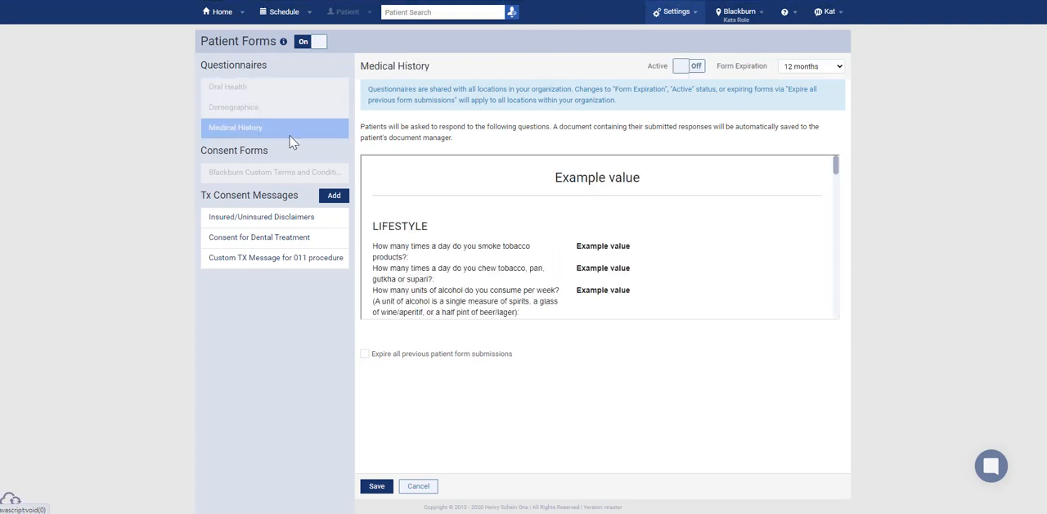
{"action": "mouse_move", "coordinate": [597, 93]}
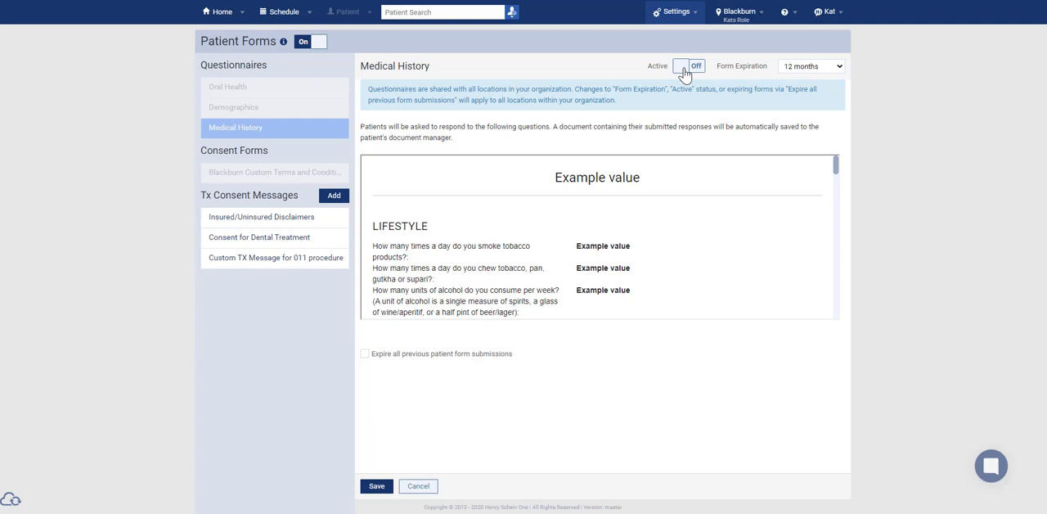
{"action": "left_click", "coordinate": [687, 65]}
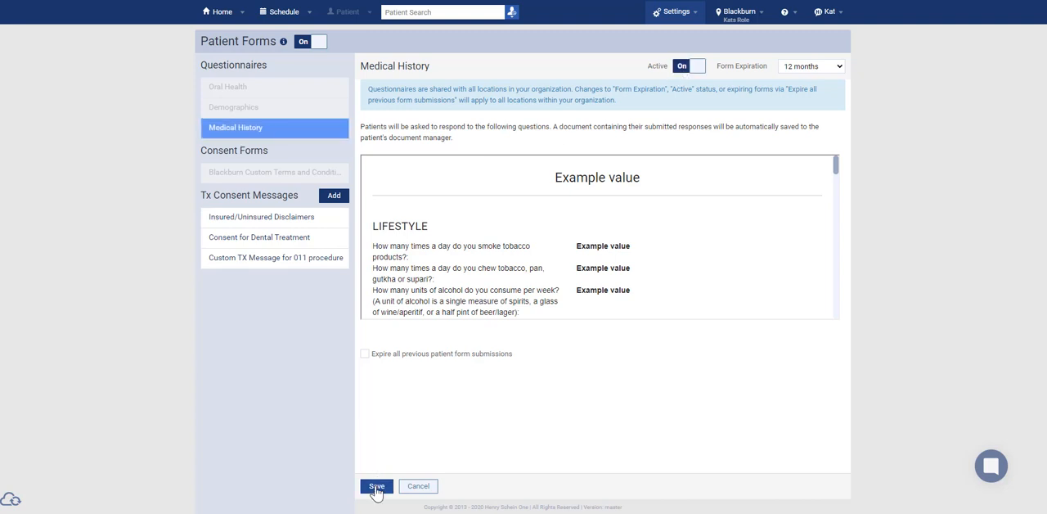
{"action": "left_click", "coordinate": [375, 486]}
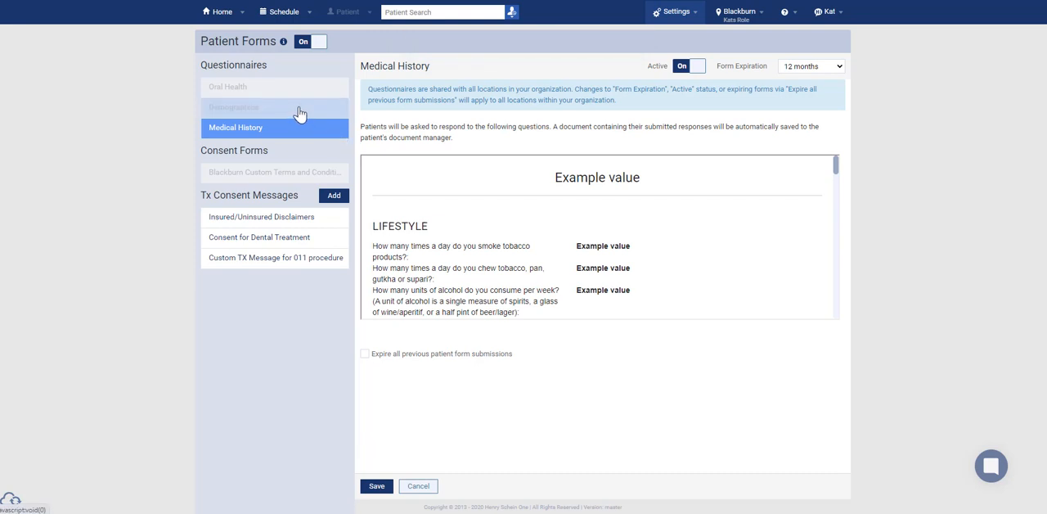
- Activate and save the Demographics and Oral Health questionnaires
{"action": "left_click", "coordinate": [233, 108]}
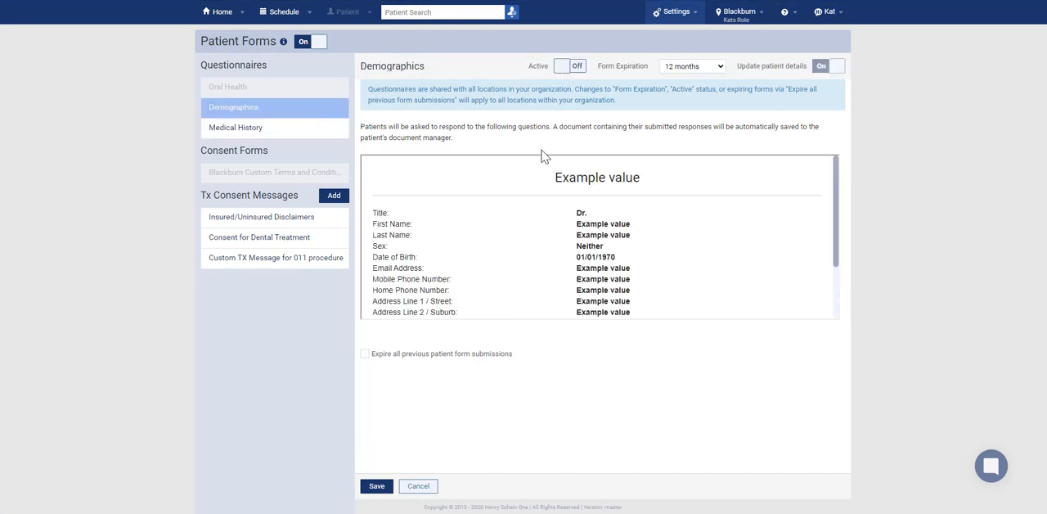
{"action": "left_click", "coordinate": [376, 486]}
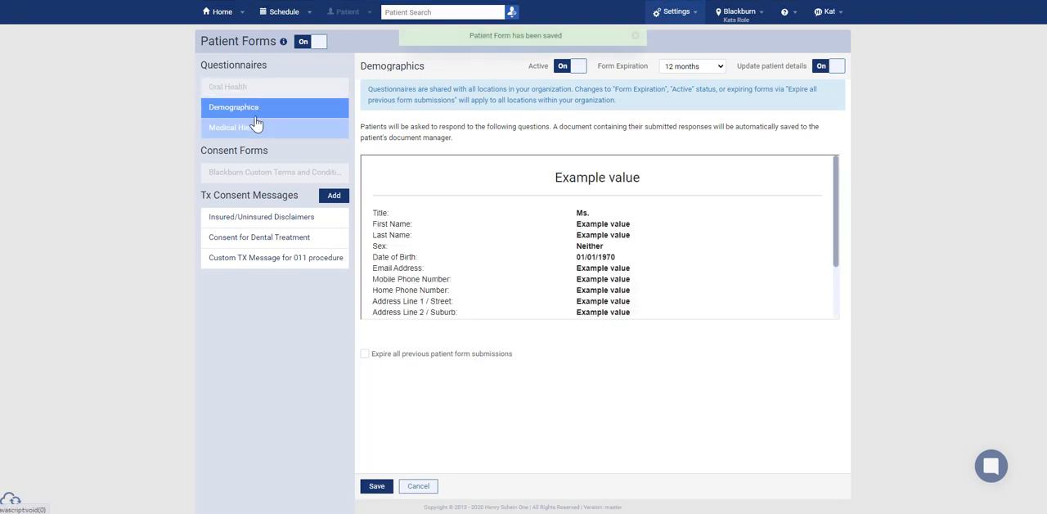
{"action": "left_click", "coordinate": [228, 86]}
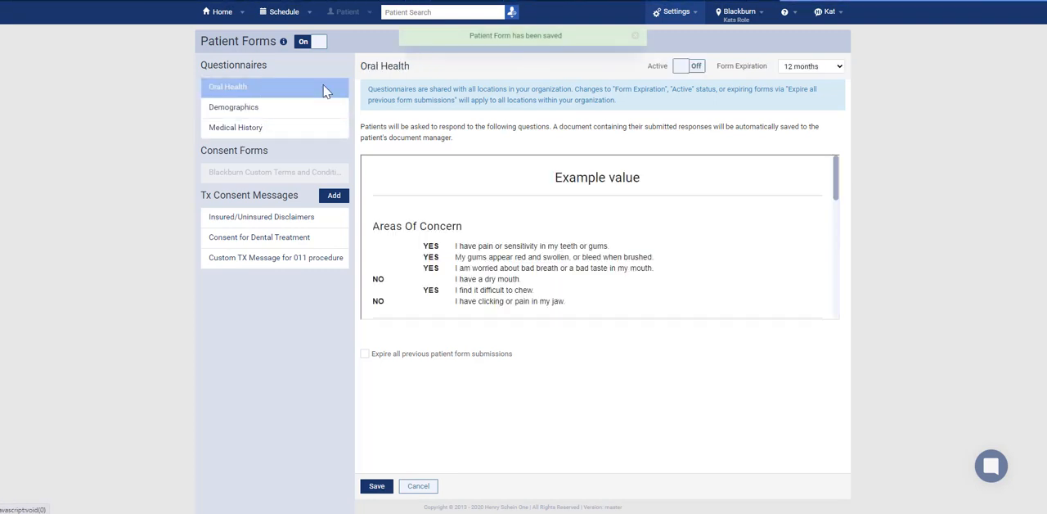
{"action": "left_click", "coordinate": [697, 66]}
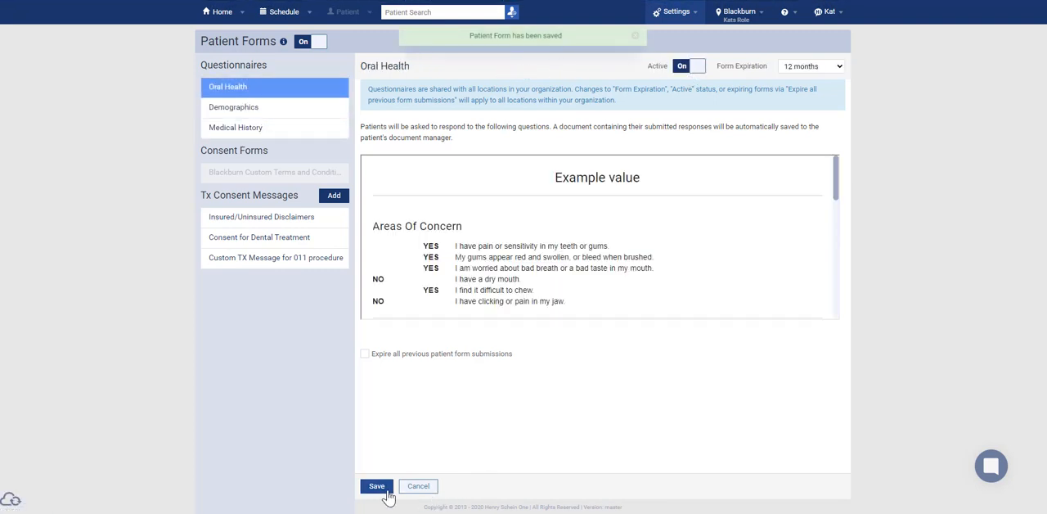
{"action": "left_click", "coordinate": [377, 486]}
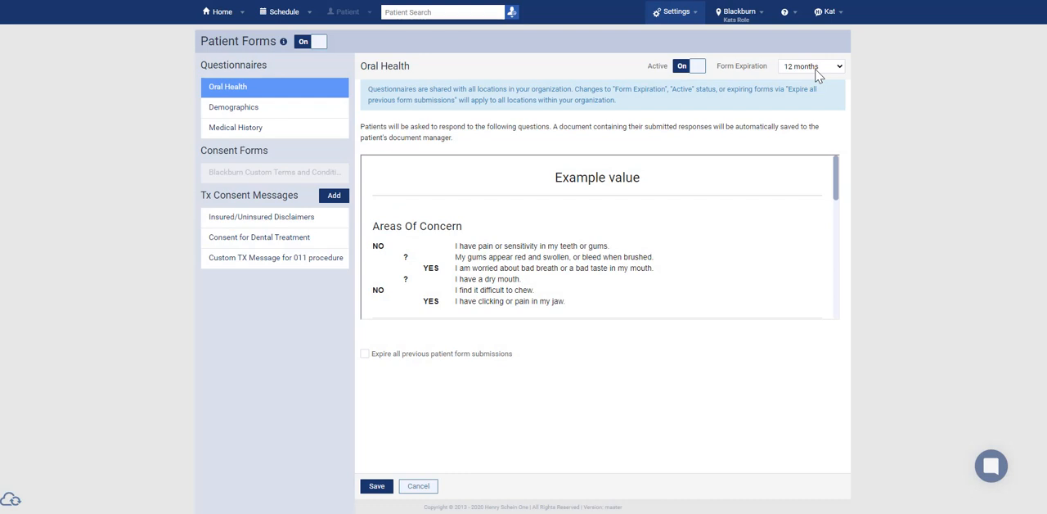
- Show the Oral Health Form Expiration options, currently 12 months
{"action": "left_click", "coordinate": [810, 66]}
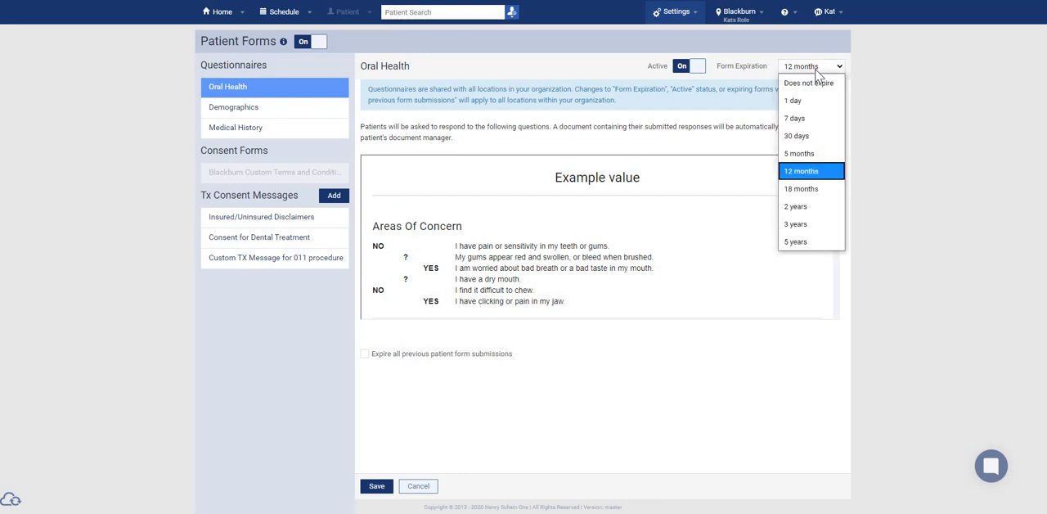
{"action": "mouse_move", "coordinate": [795, 207]}
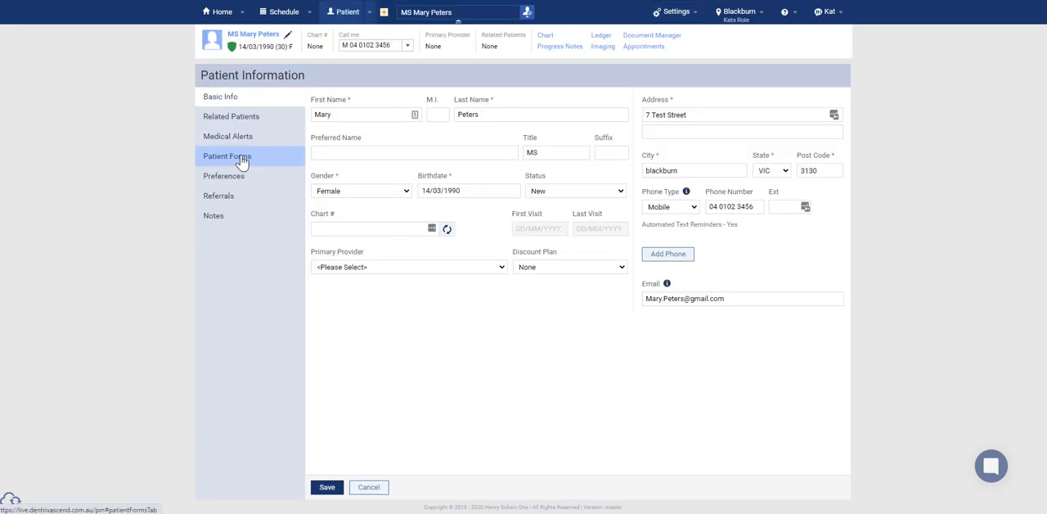
- View the patient's Patient Forms list with form statuses and due dates
{"action": "left_click", "coordinate": [227, 155]}
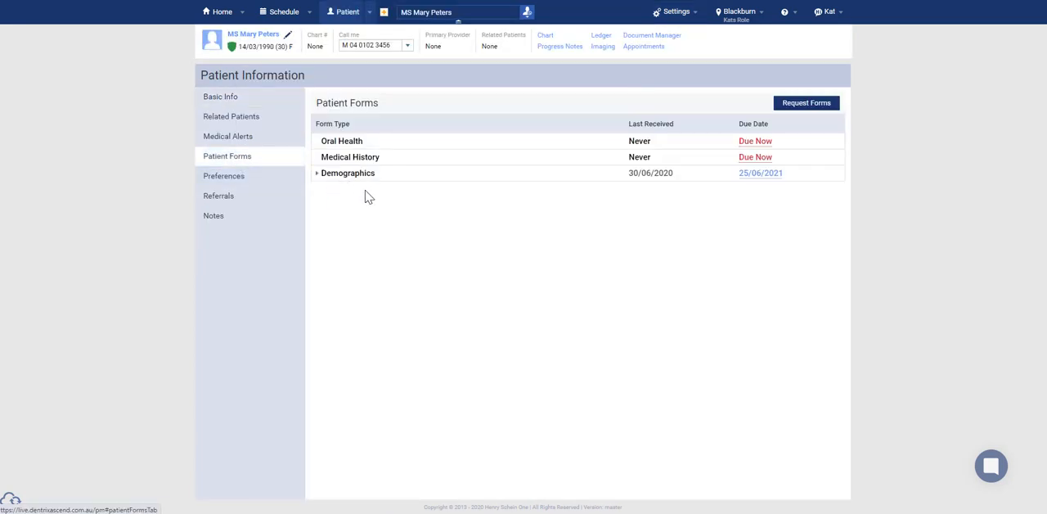
{"action": "mouse_move", "coordinate": [364, 194]}
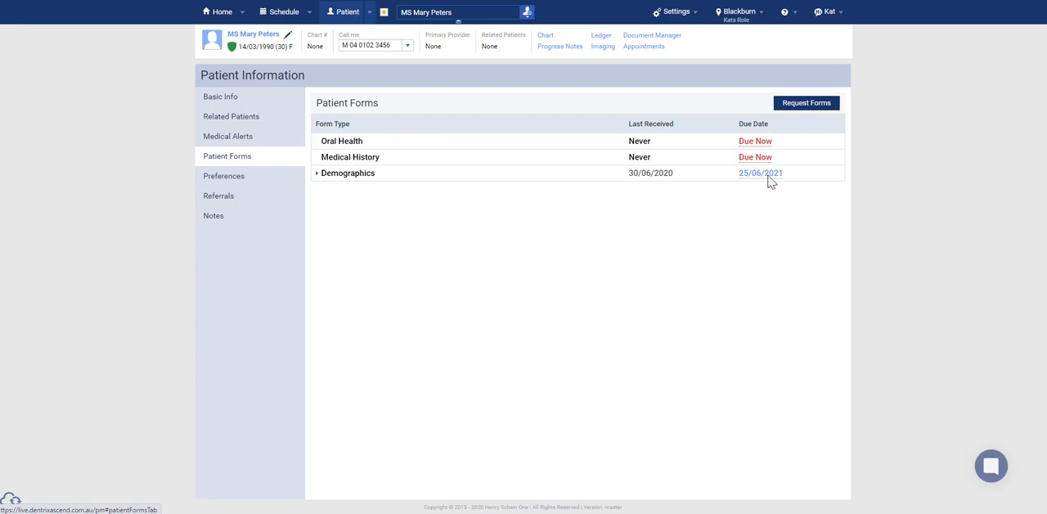
{"action": "mouse_move", "coordinate": [766, 168]}
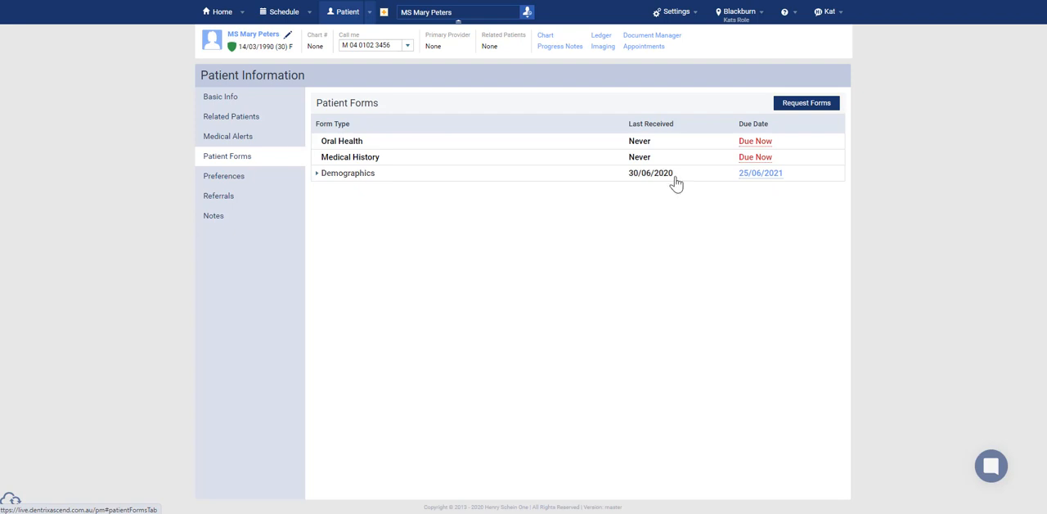
{"action": "mouse_move", "coordinate": [675, 183]}
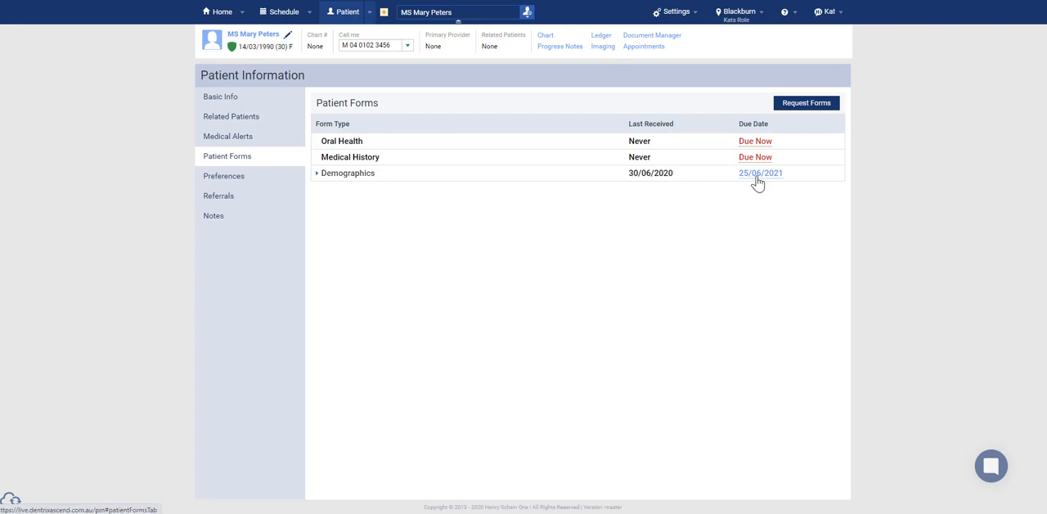
{"action": "mouse_move", "coordinate": [768, 187]}
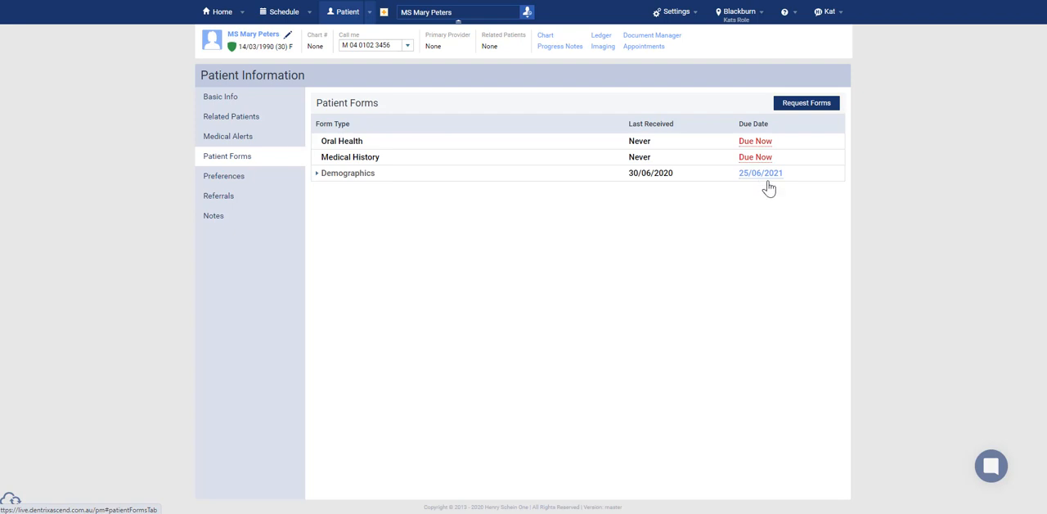
{"action": "mouse_move", "coordinate": [763, 183]}
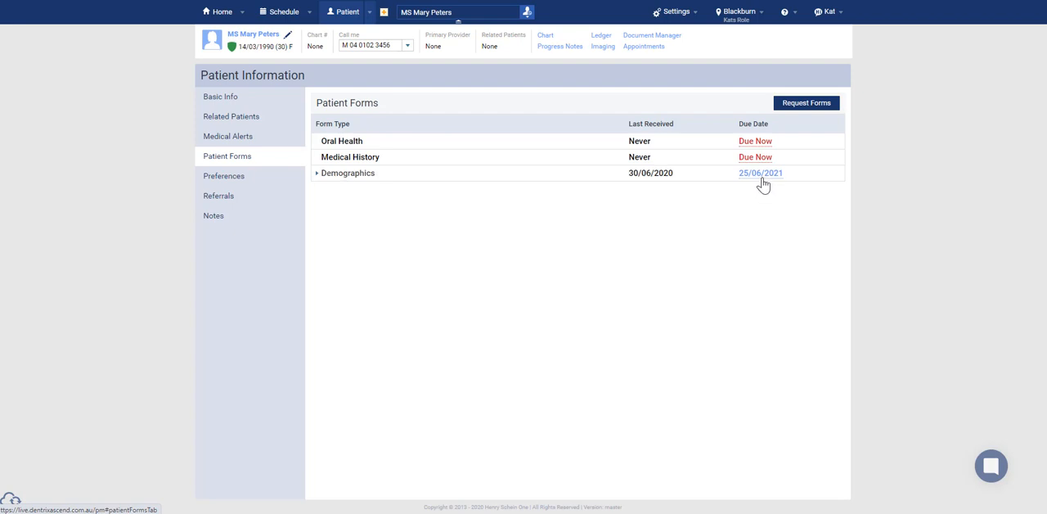
{"action": "mouse_move", "coordinate": [760, 180]}
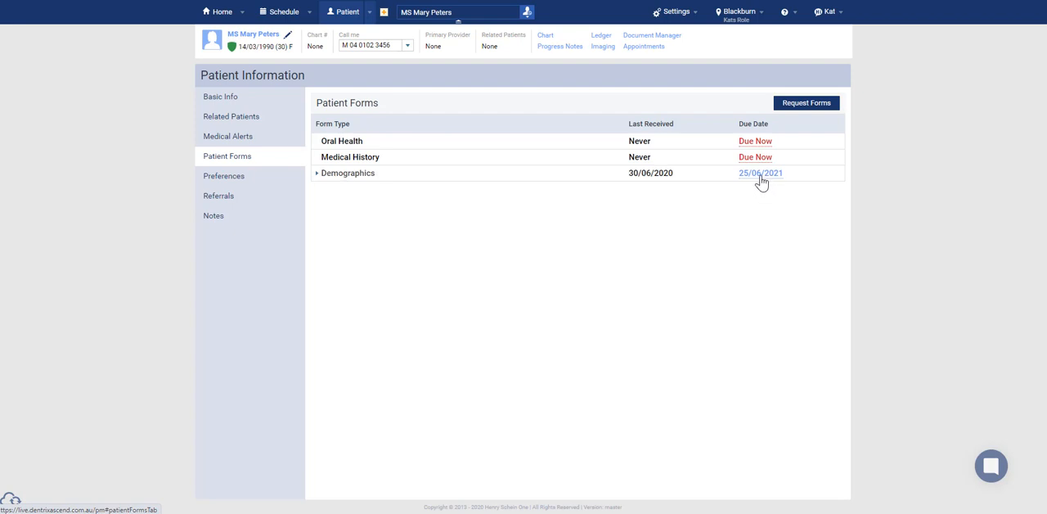
{"action": "mouse_move", "coordinate": [769, 198]}
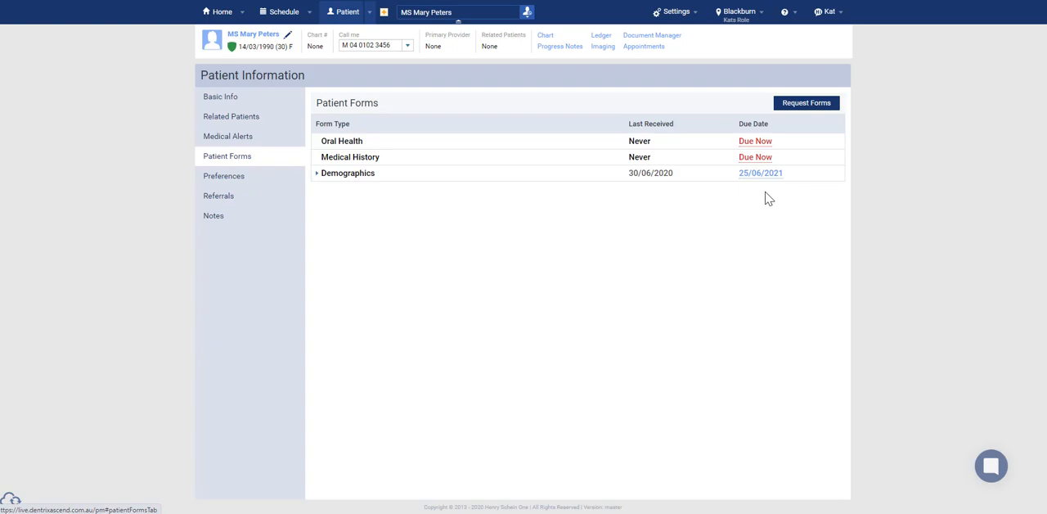
{"action": "mouse_move", "coordinate": [760, 174]}
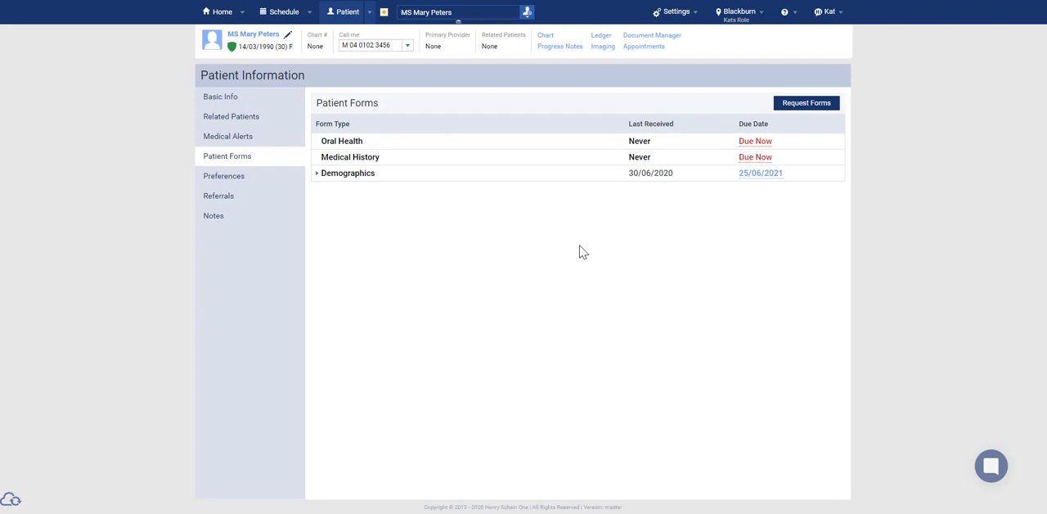
{"action": "mouse_move", "coordinate": [824, 125]}
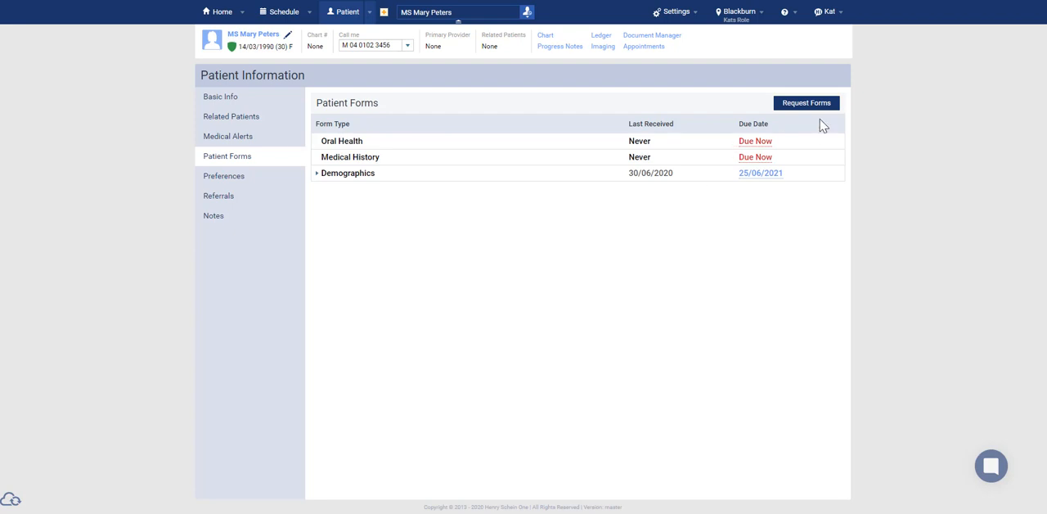
- Request the patient's forms via text link, revealing the copy-link option and kiosk QR code
{"action": "left_click", "coordinate": [806, 102]}
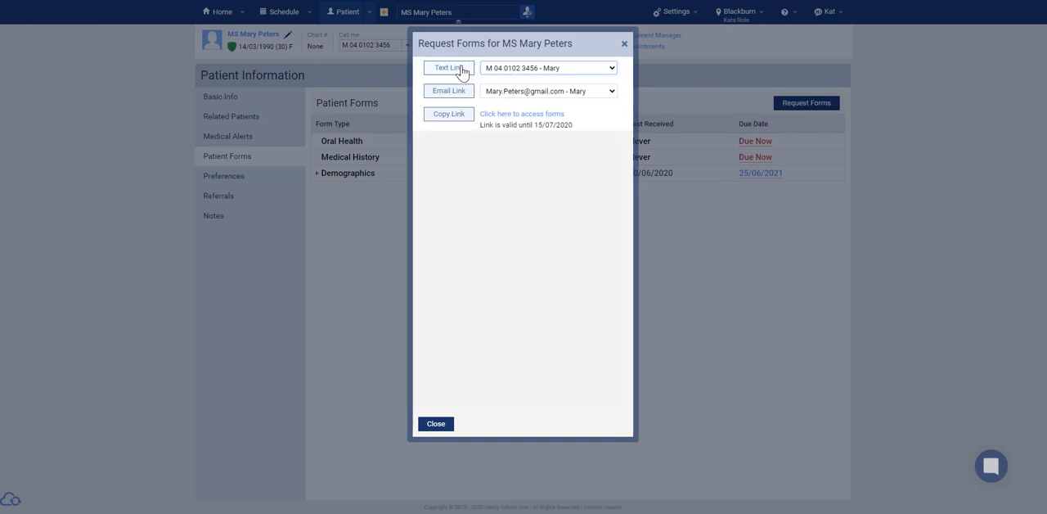
{"action": "left_click", "coordinate": [448, 67]}
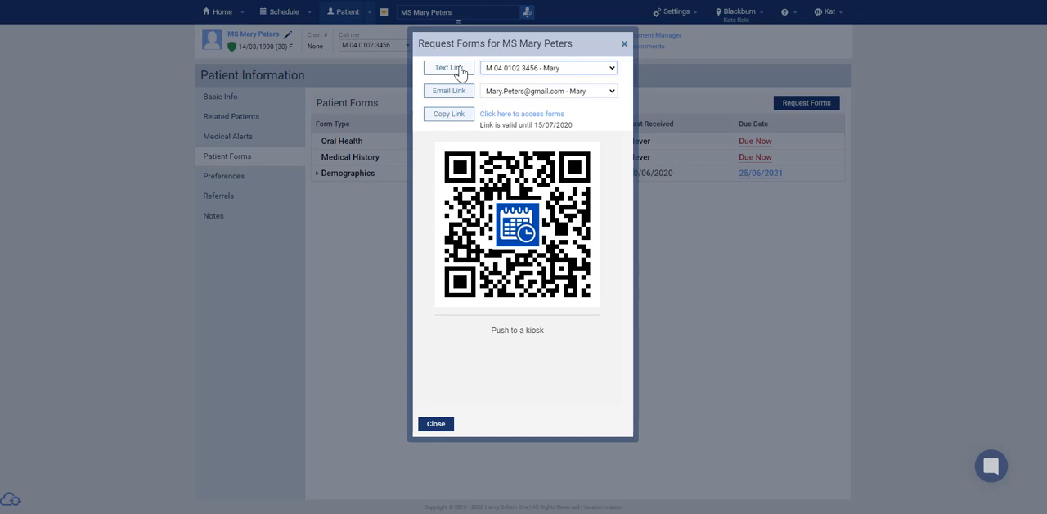
{"action": "mouse_move", "coordinate": [448, 91]}
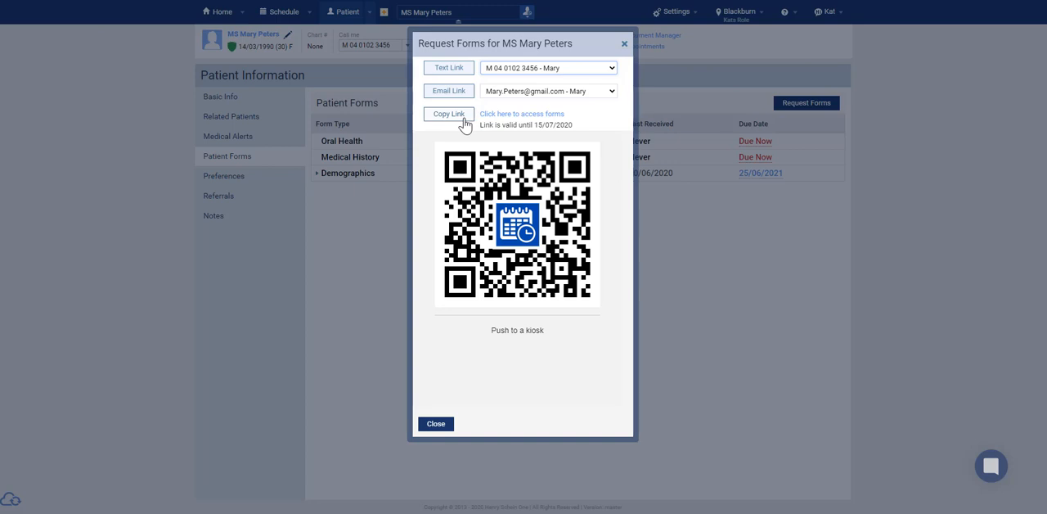
{"action": "mouse_move", "coordinate": [464, 151]}
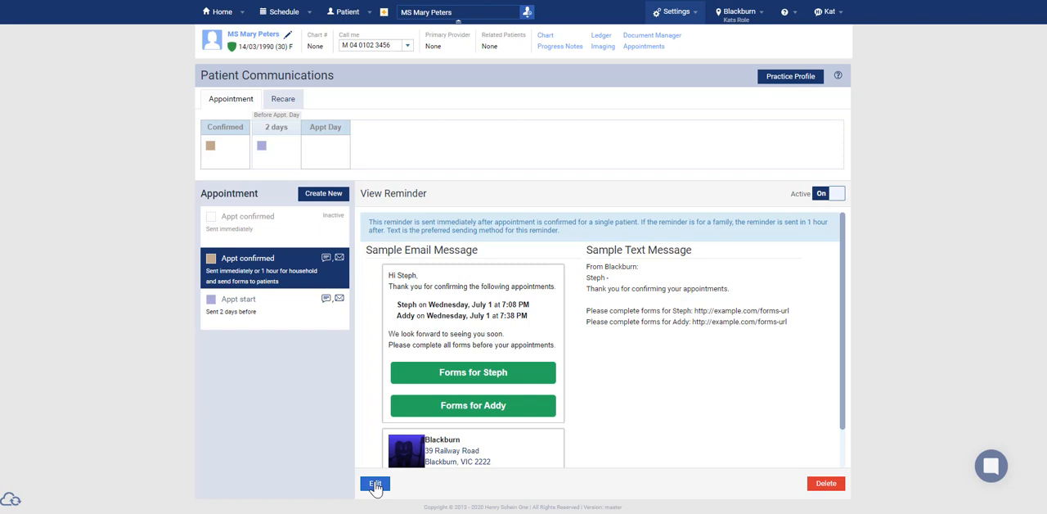
- Put the Appt confirmed reminder into edit mode, with its forms link on
{"action": "left_click", "coordinate": [373, 483]}
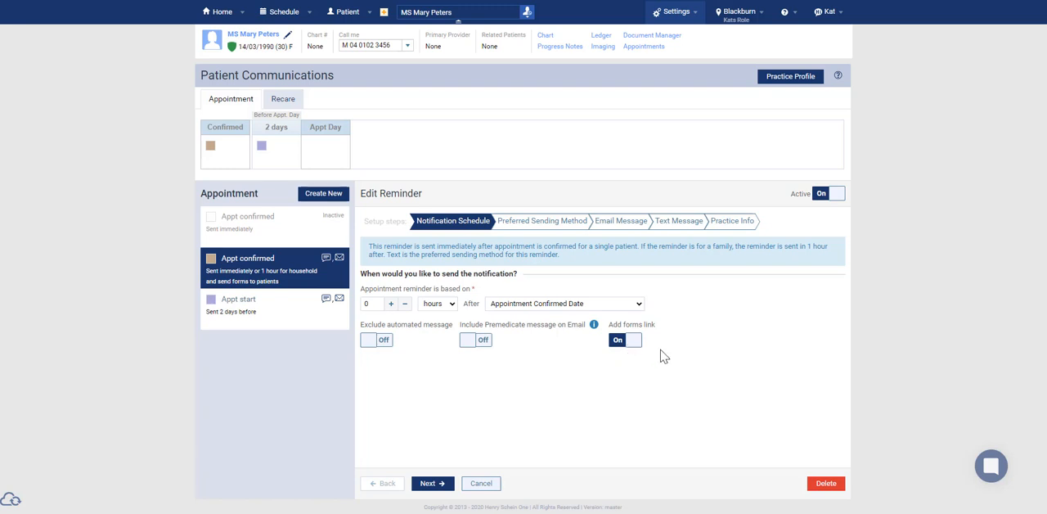
{"action": "mouse_move", "coordinate": [651, 357]}
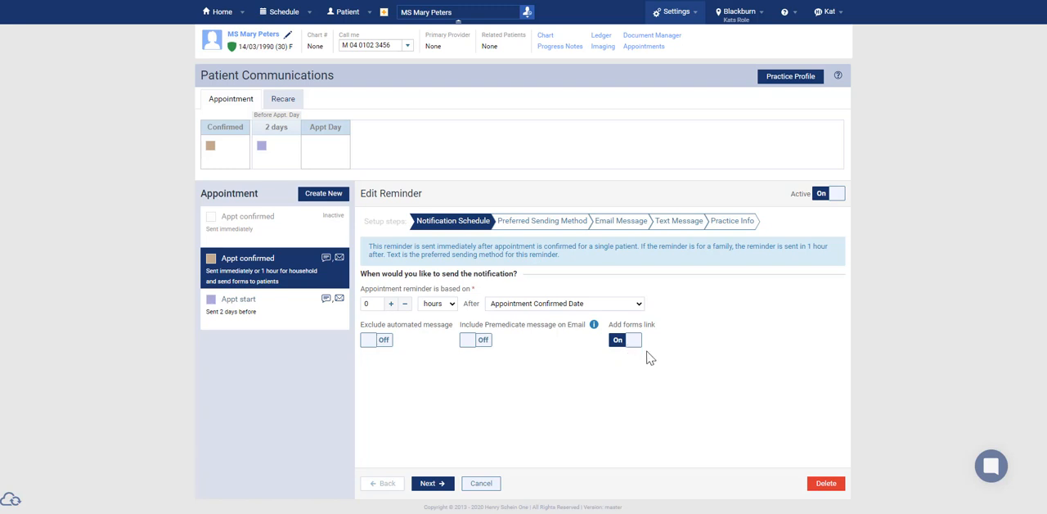
{"action": "mouse_move", "coordinate": [619, 368]}
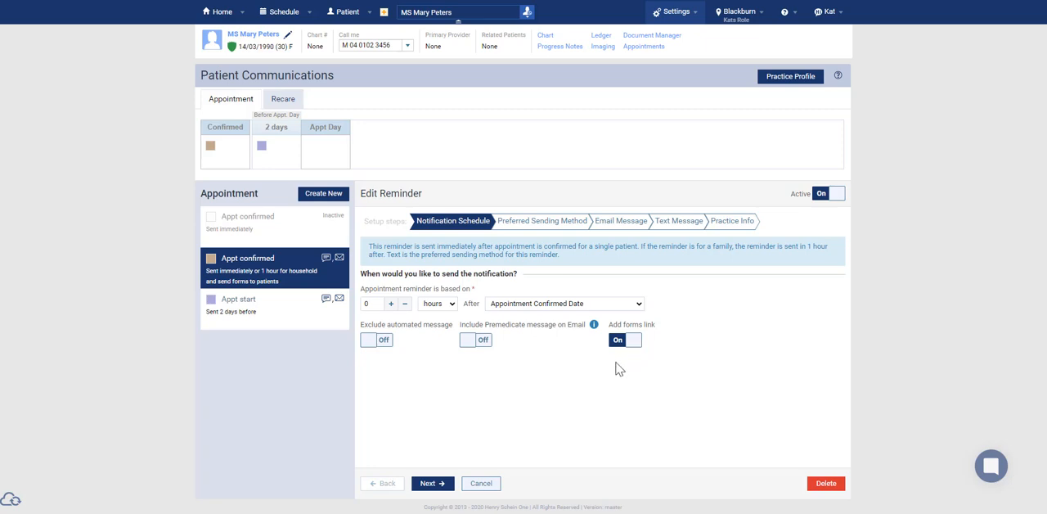